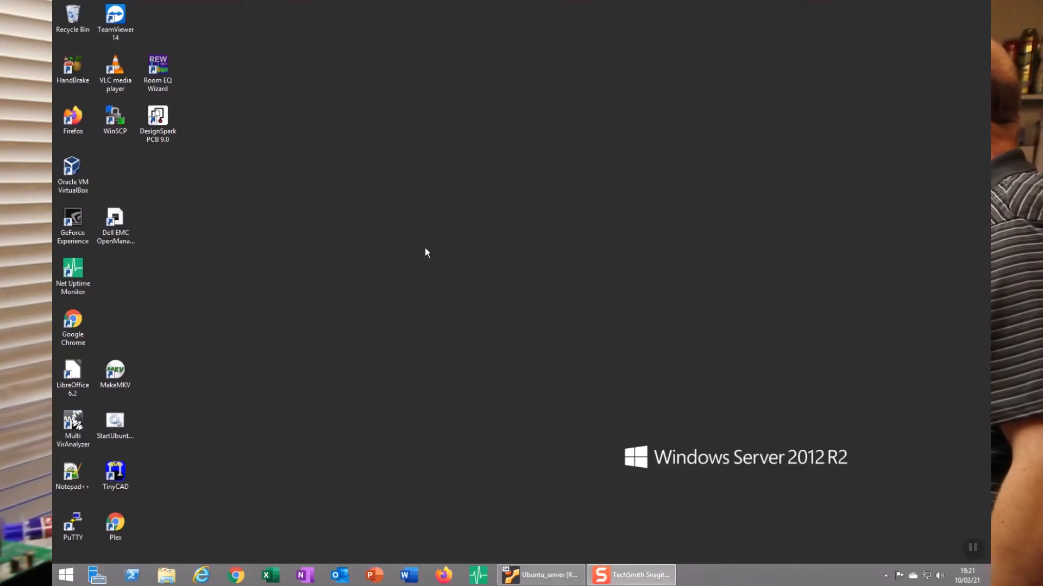
Step: Launch Multi VirAnalyzer from its desktop icon
double_click(72, 426)
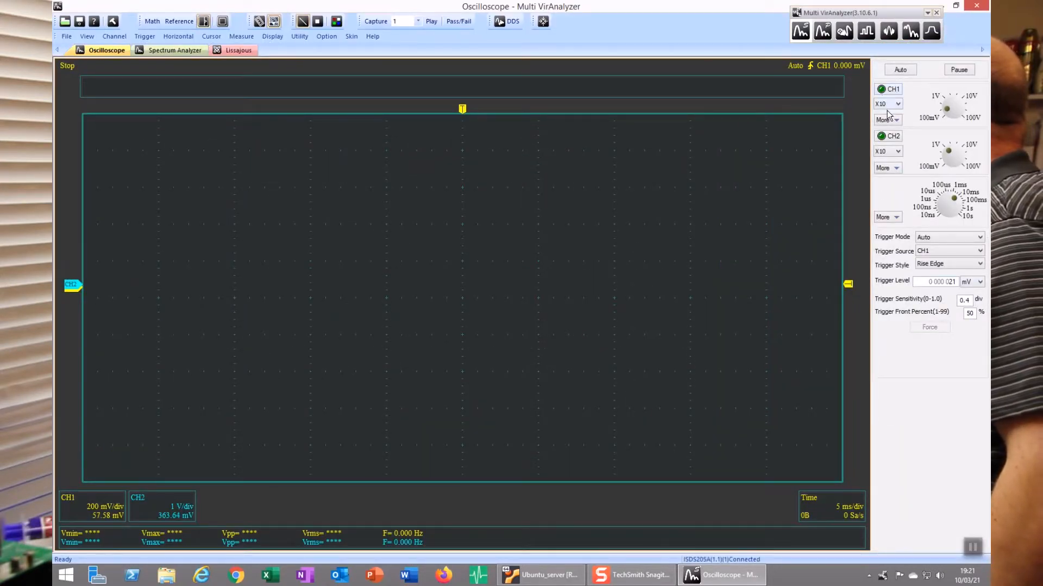
Step: Set channel 1 to DC coupling at 1 V per division
left_click(885, 119)
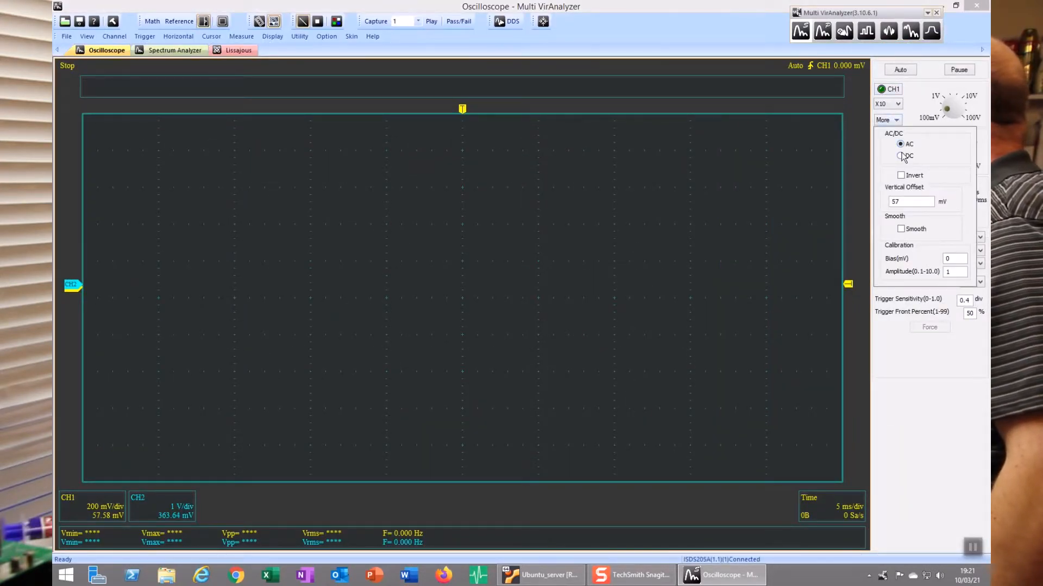
left_click(900, 155)
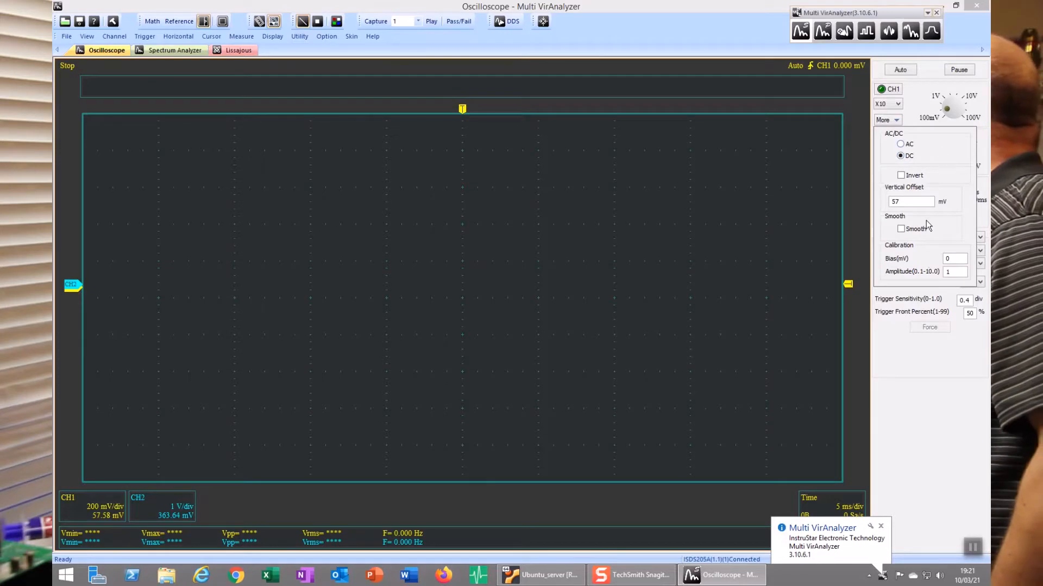
left_click(884, 120)
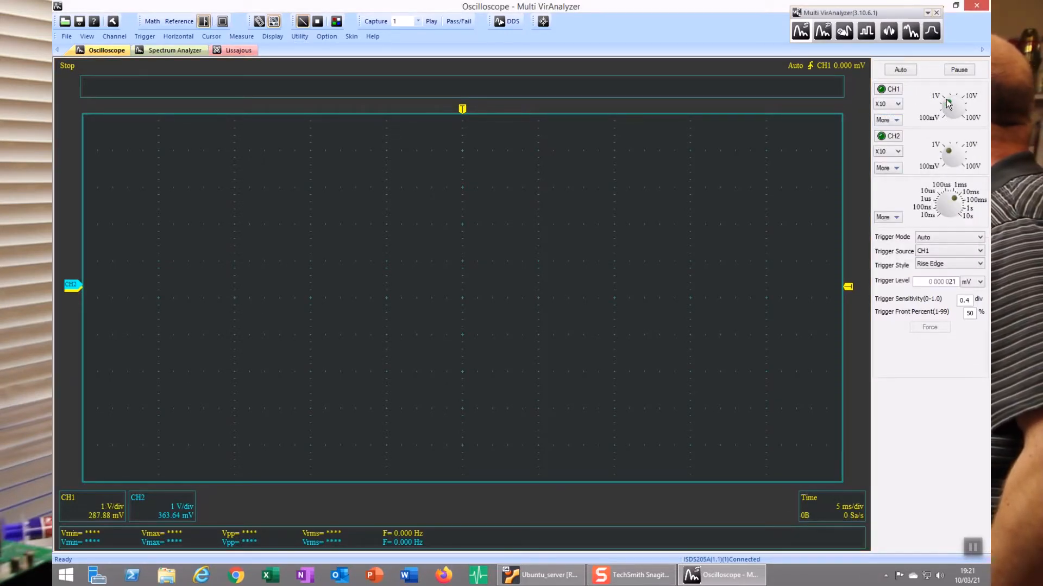
left_click(893, 88)
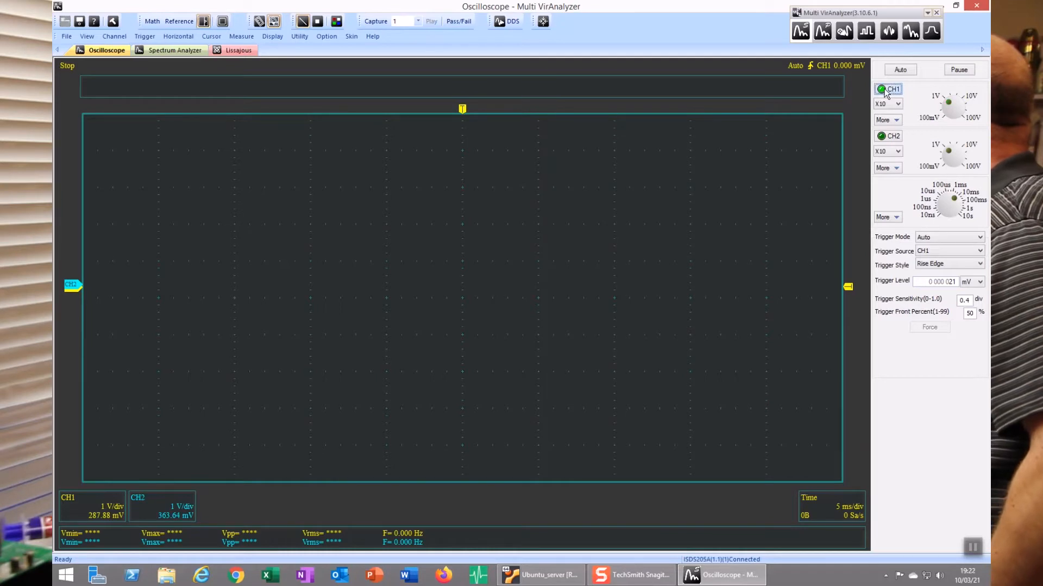
Step: Start channel 1 acquisition to capture the 20 Hz sine test signal
left_click(881, 88)
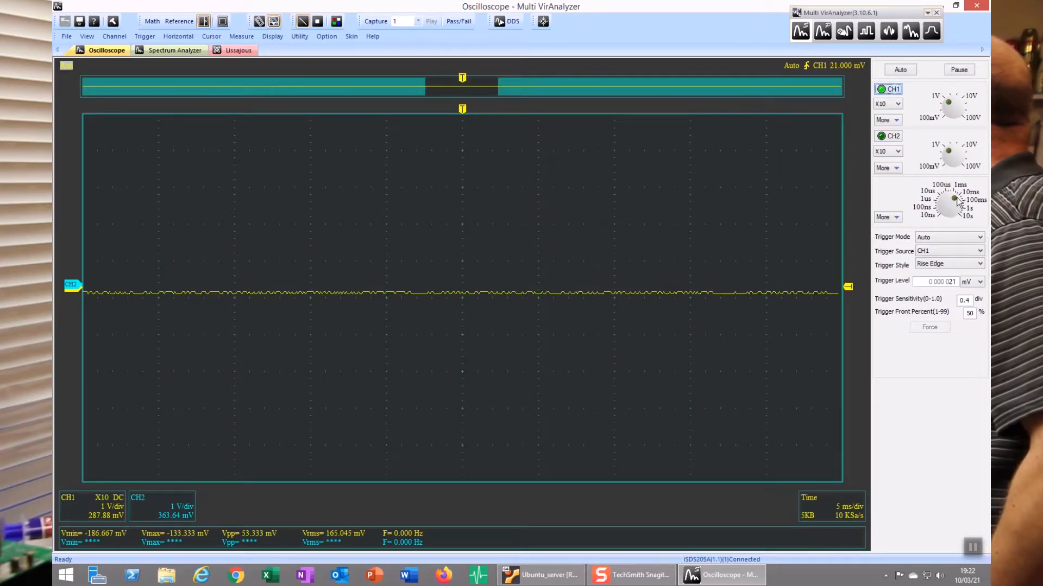
left_click(953, 198)
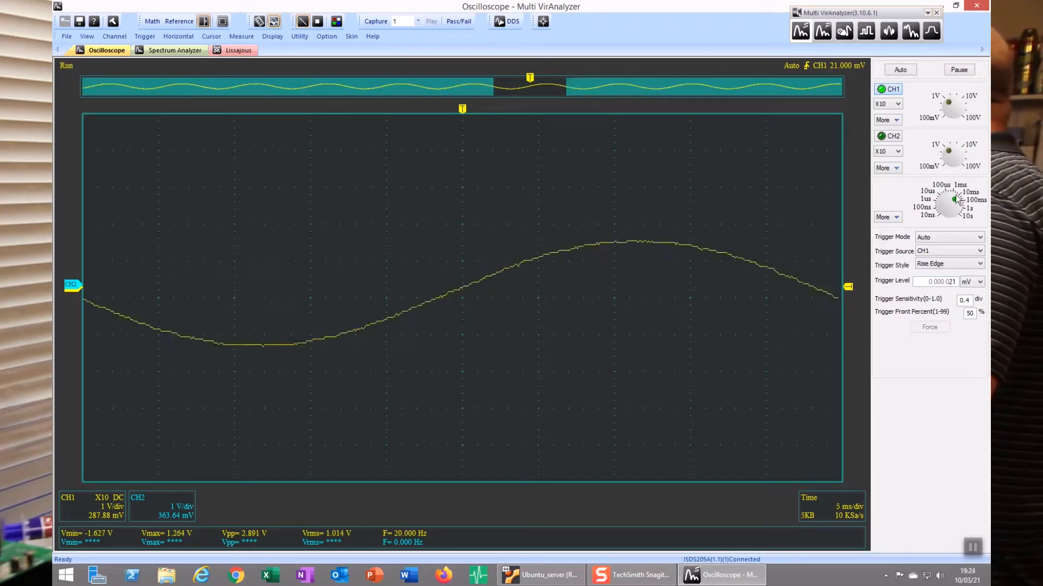
Step: Slow the timebase to 50 ms per division to show two full sine cycles
left_click(956, 203)
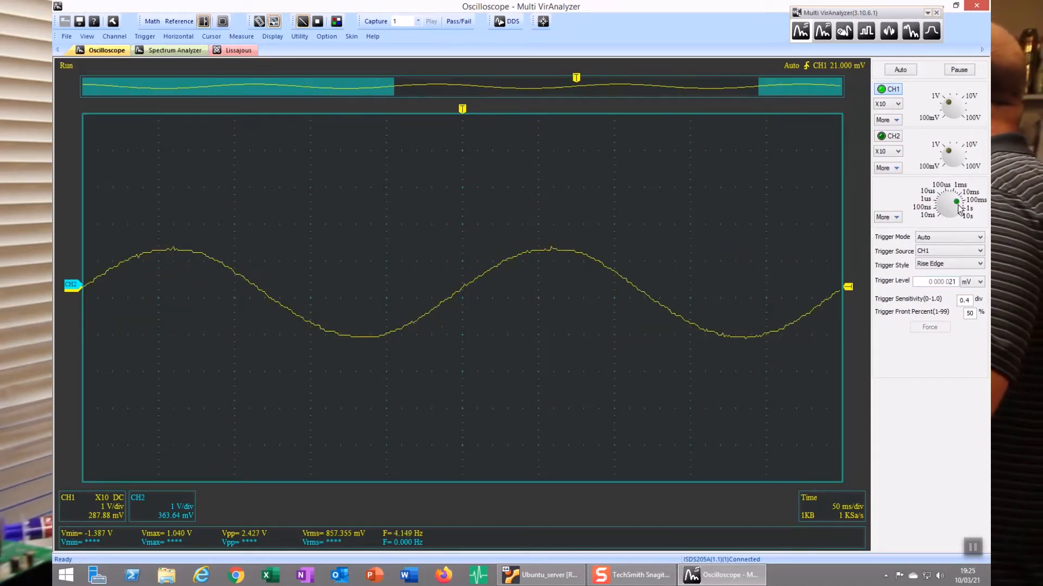
Step: Speed the timebase up to 1 ms per division, showing many small sine cycles
left_click(955, 203)
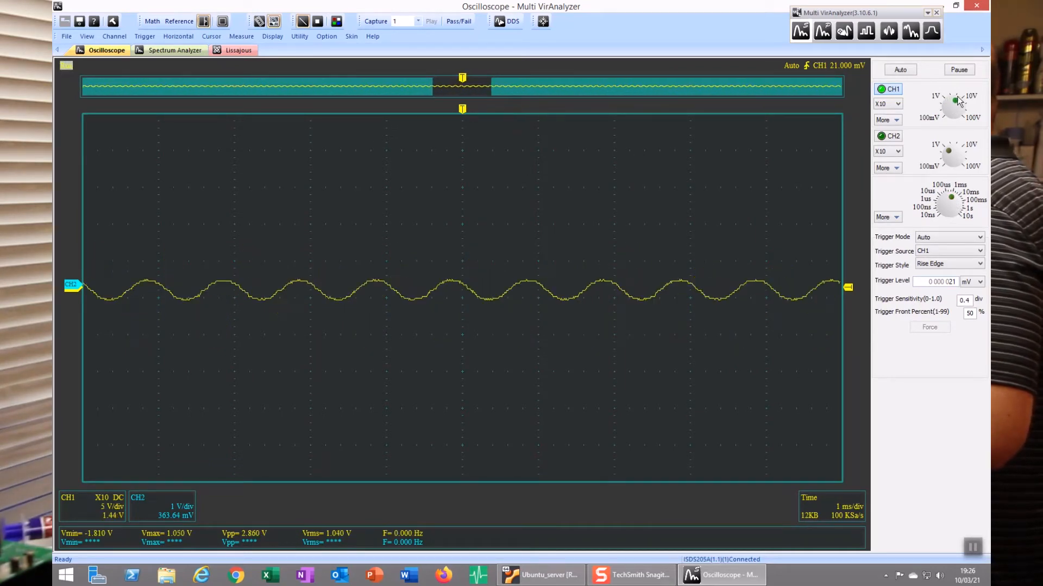
Step: Adjust channel 1 to 1 V then back to 2 V/div so the 1000 Hz wave fits
left_click(952, 106)
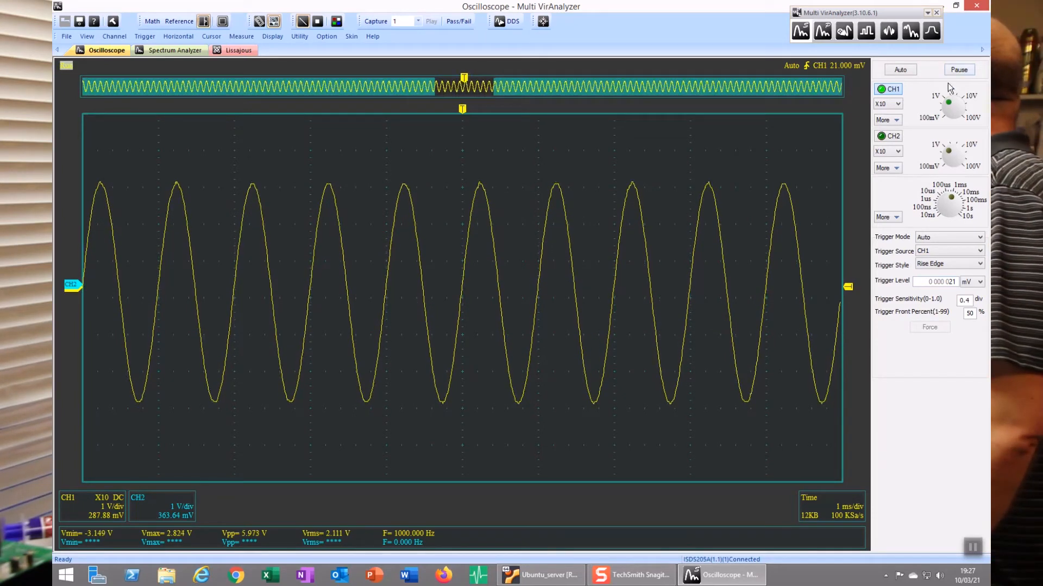
left_click(949, 108)
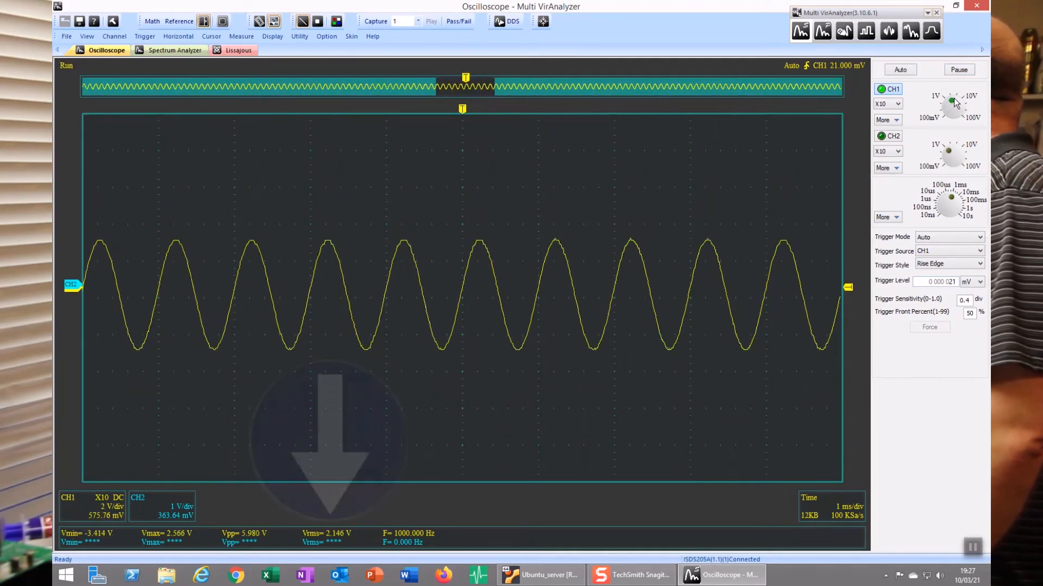